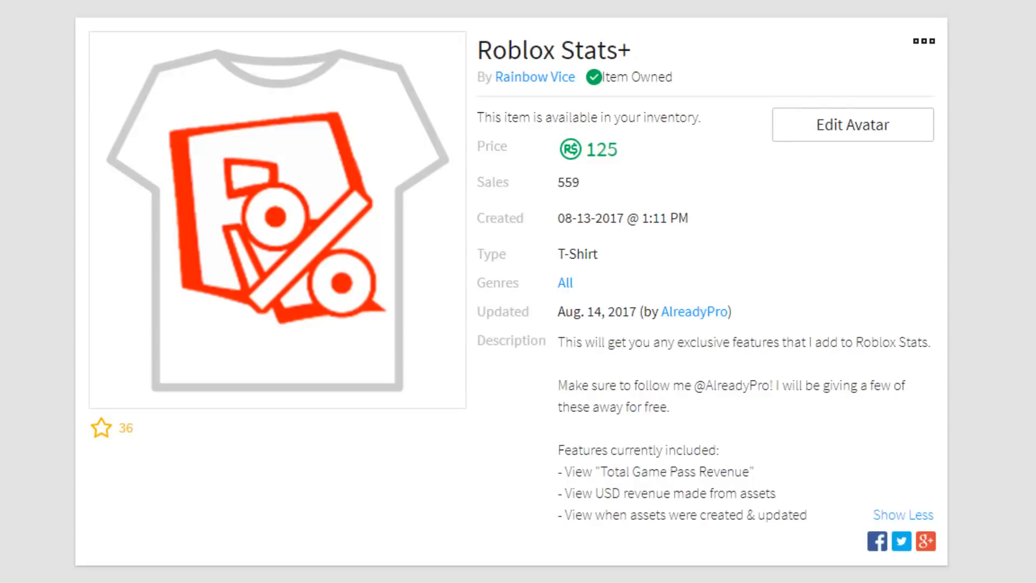
Step: Scroll through the Roblox+ store listing and its overview screenshots
scroll(down, 3)
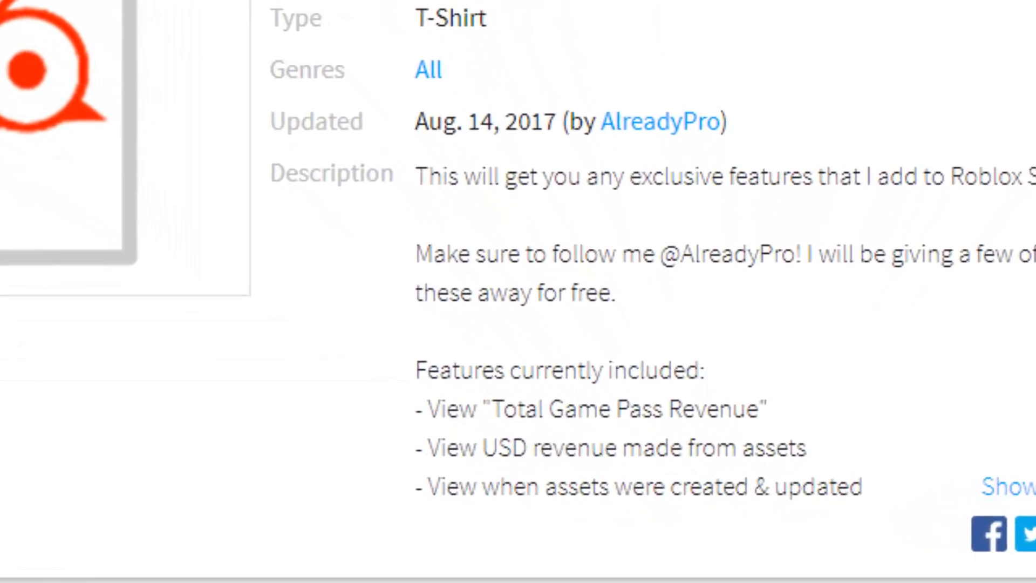
scroll(down, 3)
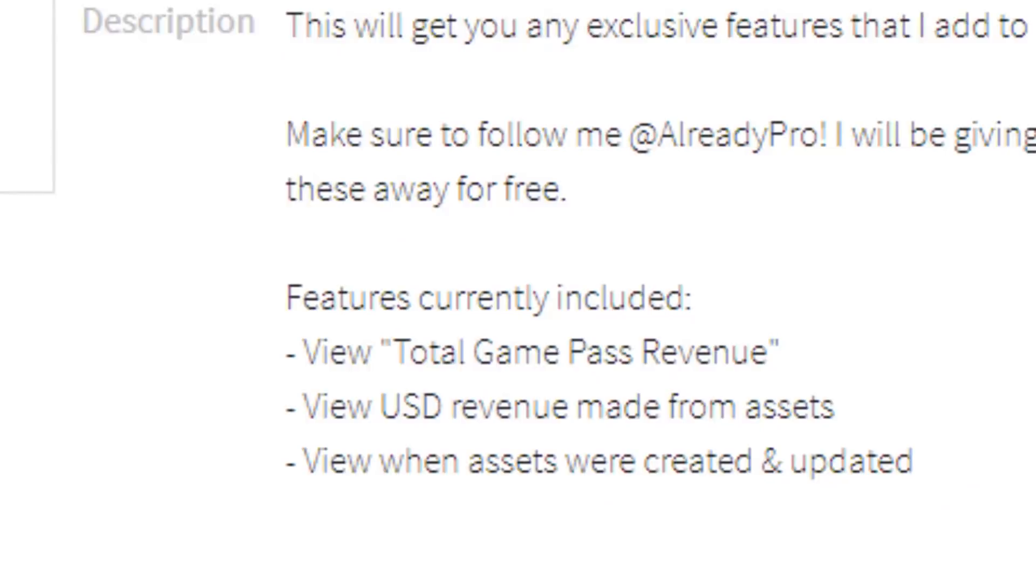
scroll(down, 3)
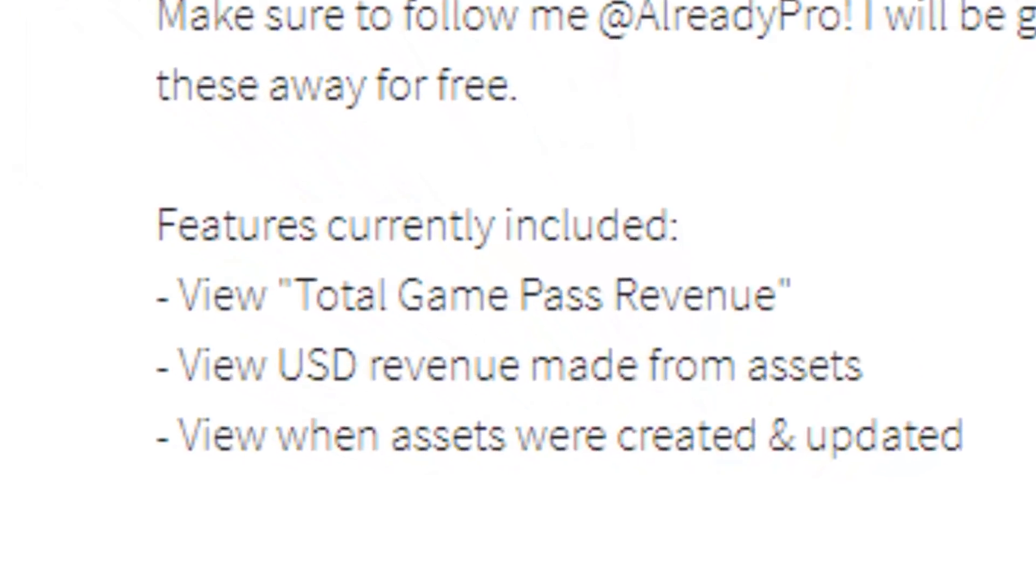
scroll(down, 3)
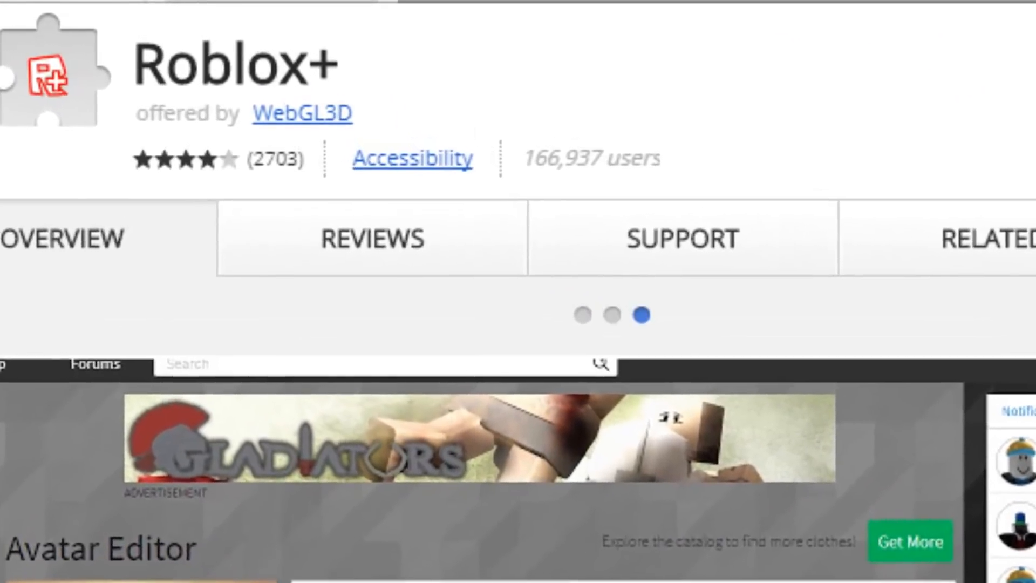
scroll(down, 3)
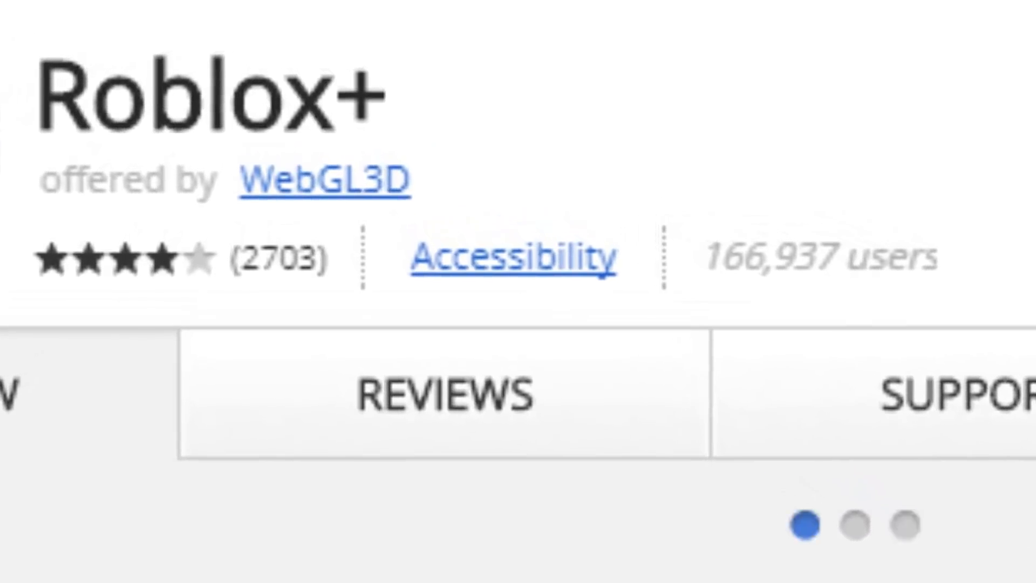
Step: Open Roblox+ Options and scroll through the Item, Forum and Trade settings sections
click(512, 258)
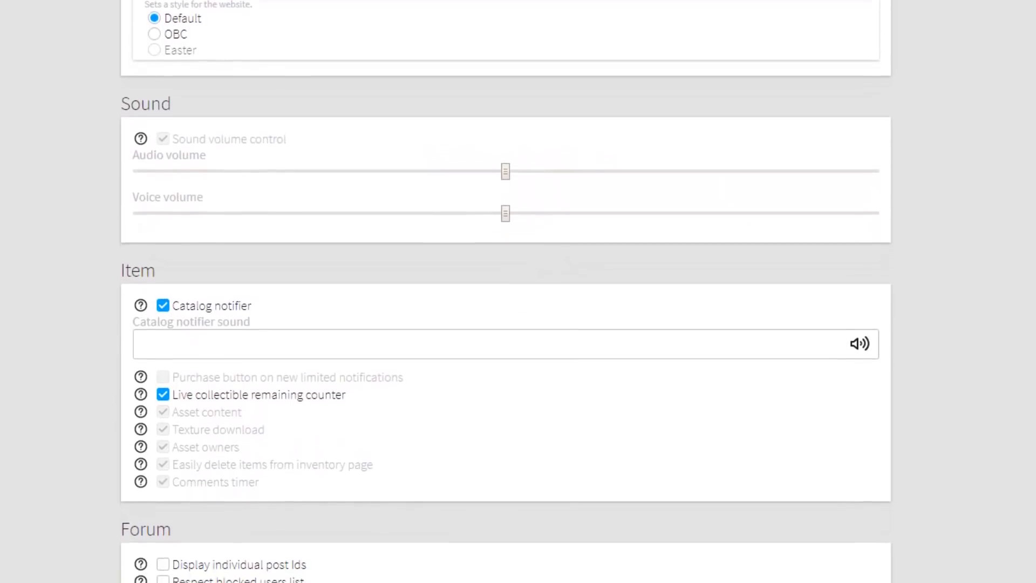
scroll(down, 3)
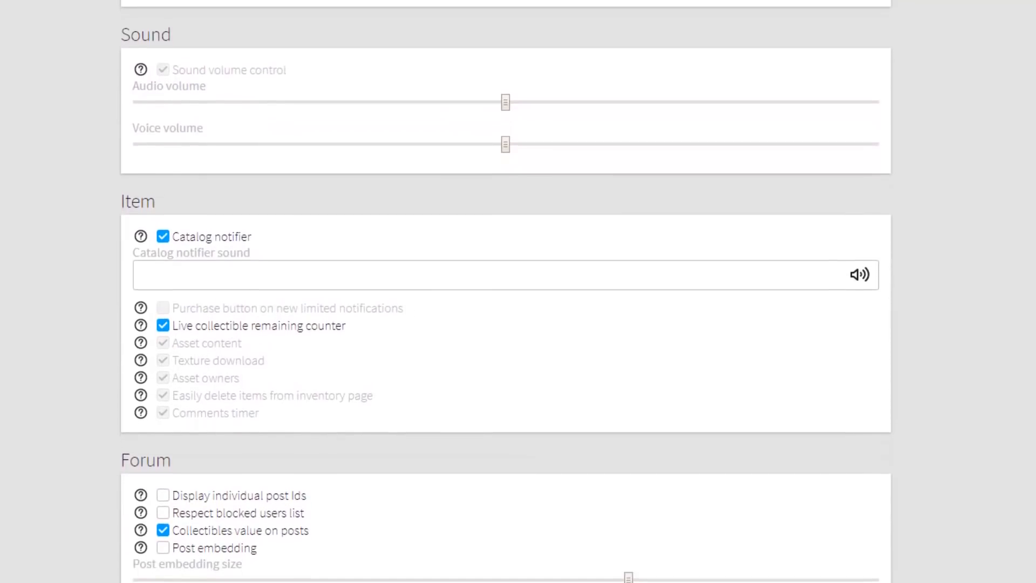
scroll(down, 3)
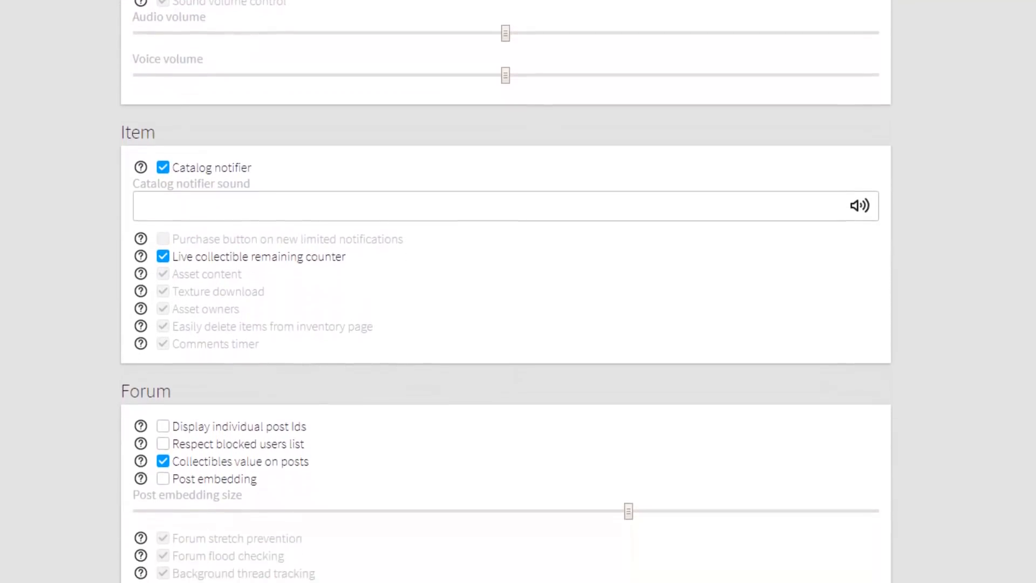
scroll(down, 3)
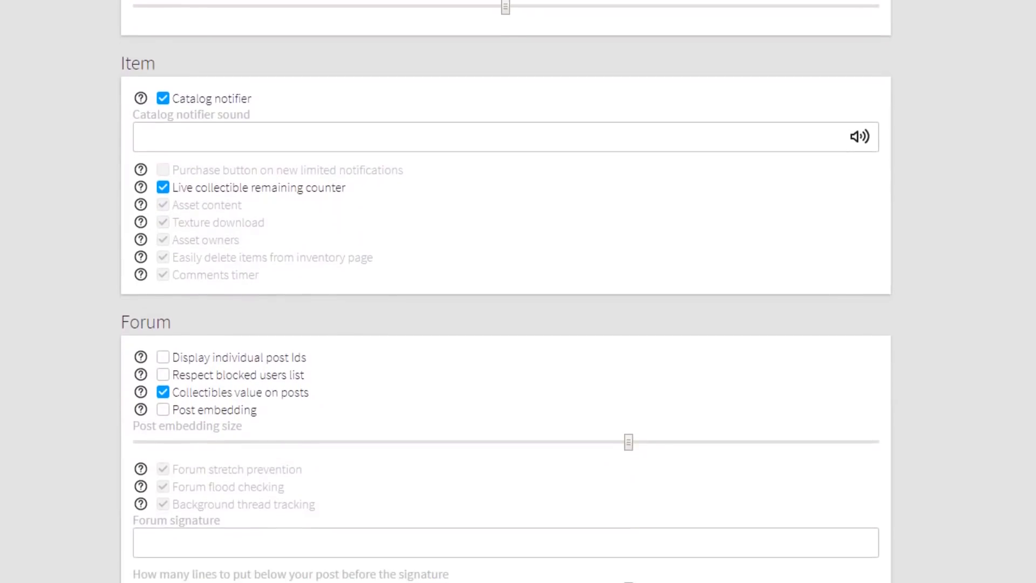
scroll(down, 3)
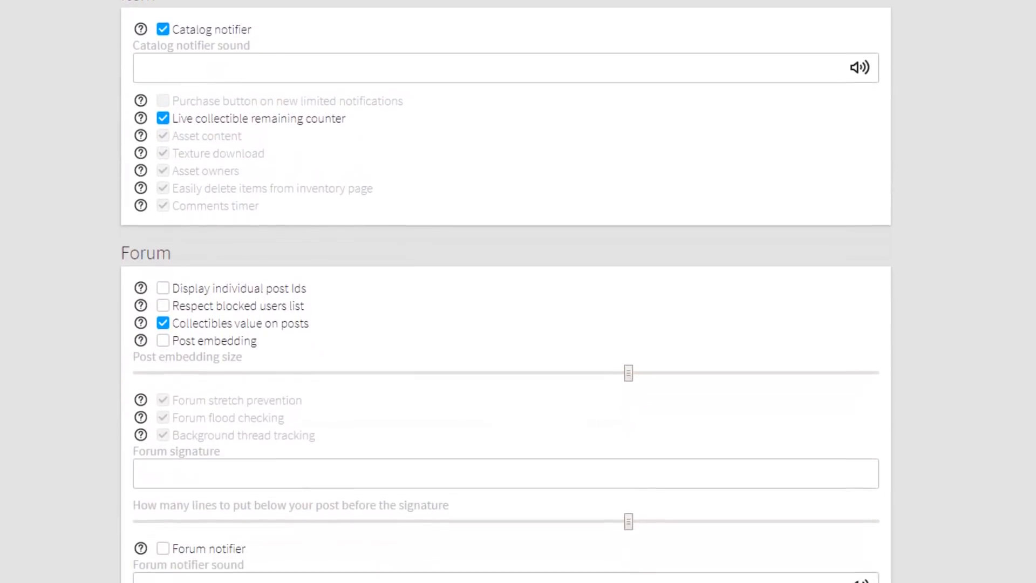
scroll(down, 3)
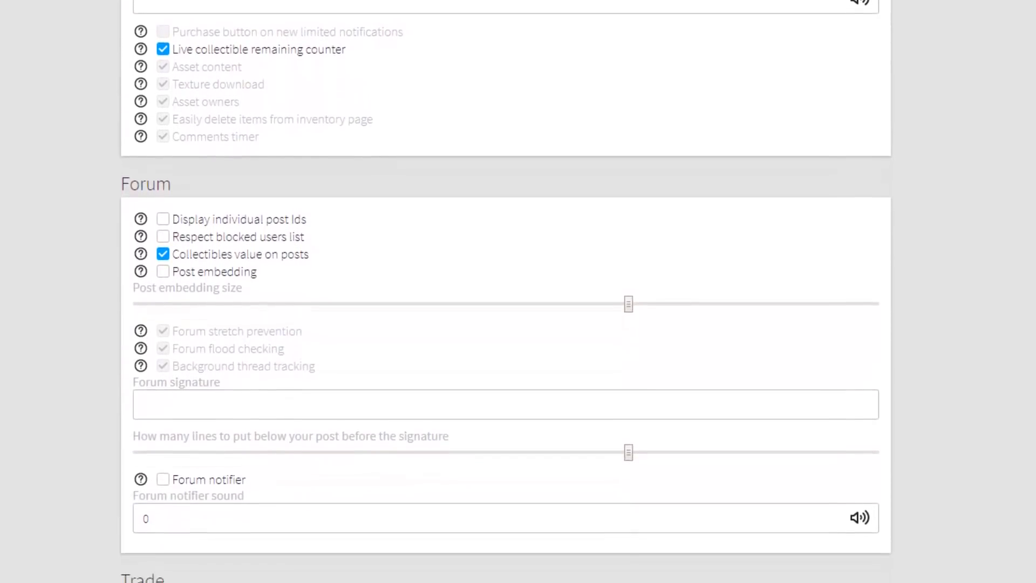
scroll(down, 3)
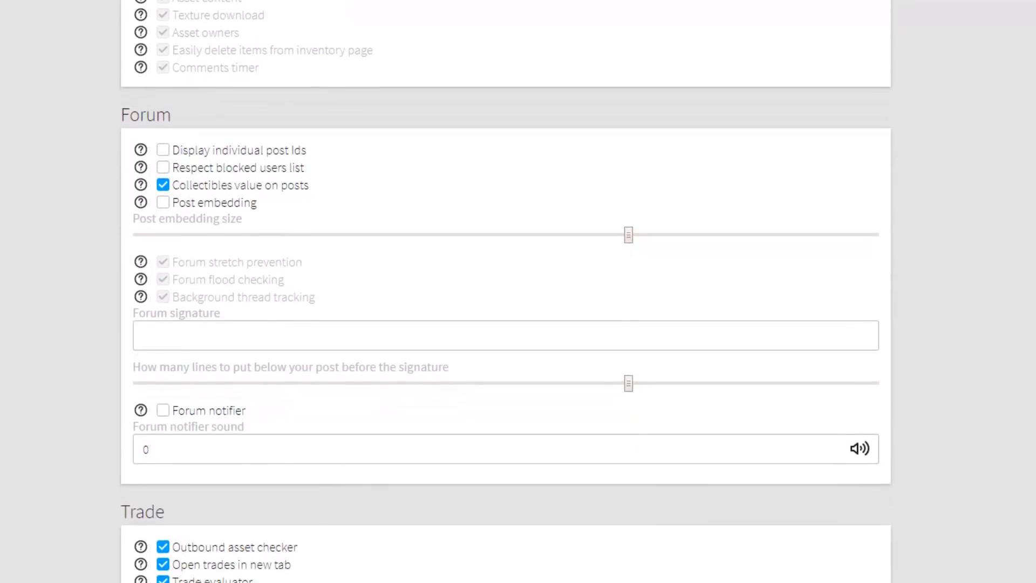
scroll(down, 3)
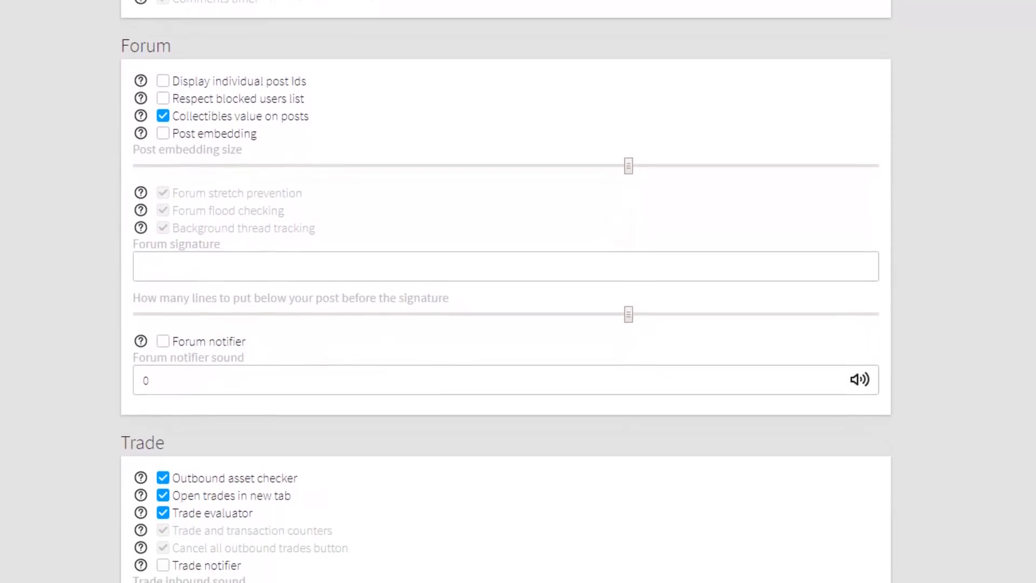
scroll(down, 3)
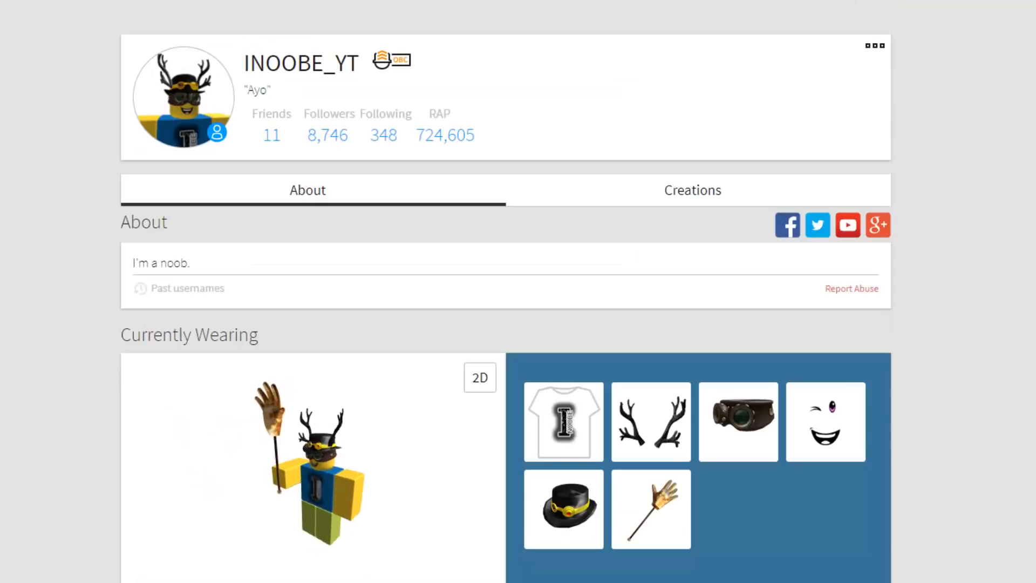
Step: Scroll the Roblox+ RAP panel listing the profile's 227 collectibles and their values
scroll(down, 3)
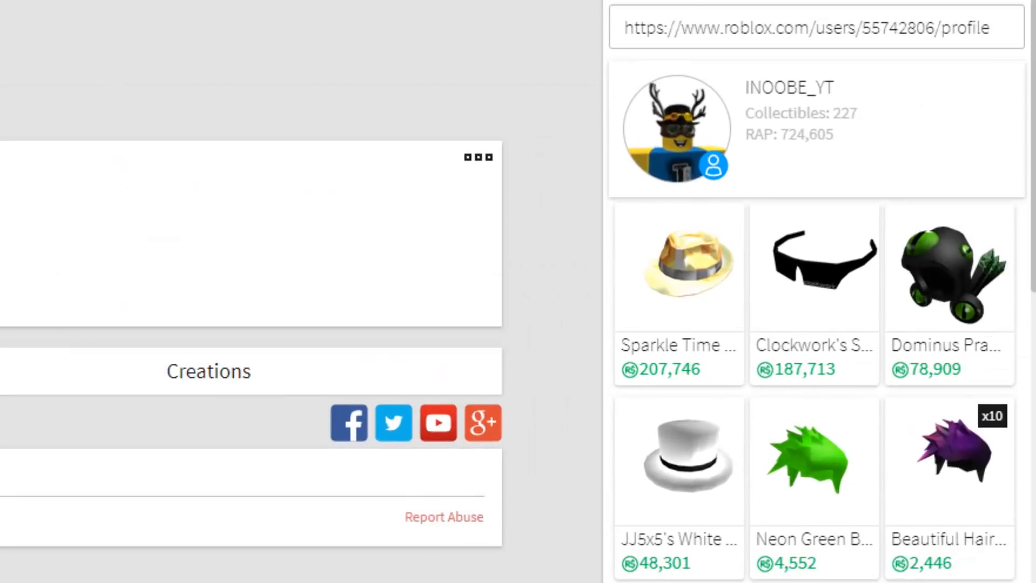
scroll(down, 3)
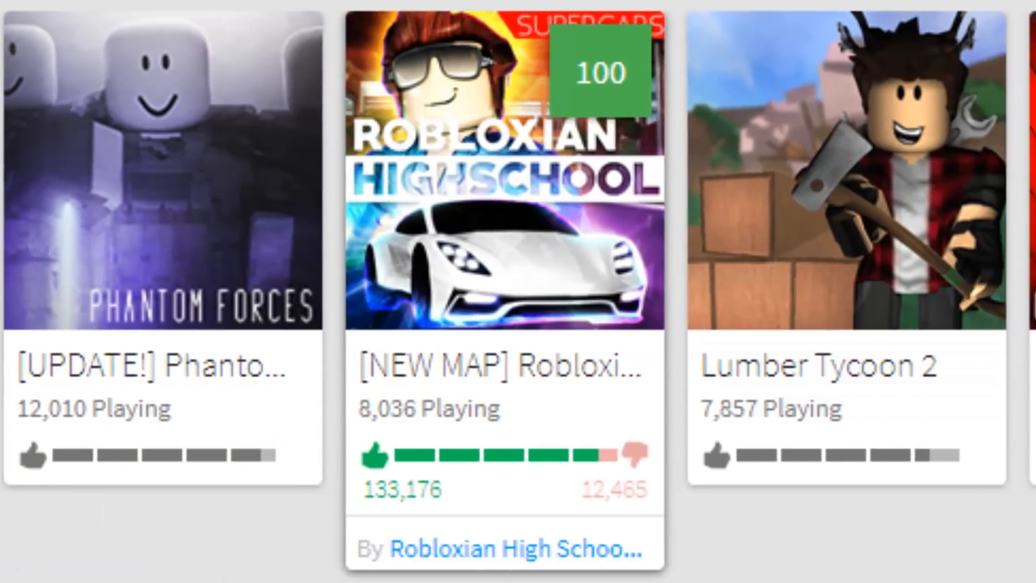
Step: From the Phantom Forces game page, view its dedicated Fabrick review page
scroll(right, 3)
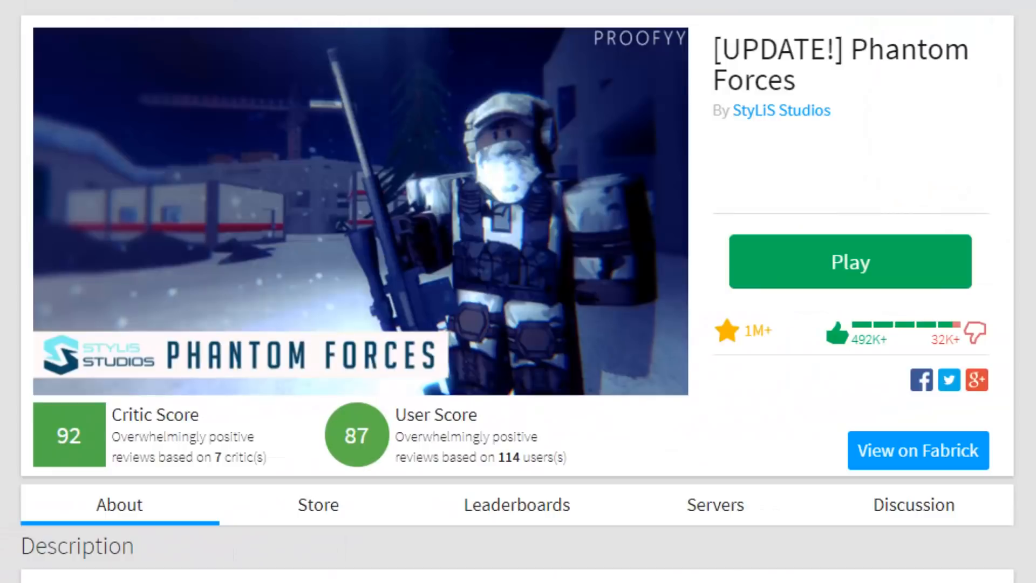
click(913, 504)
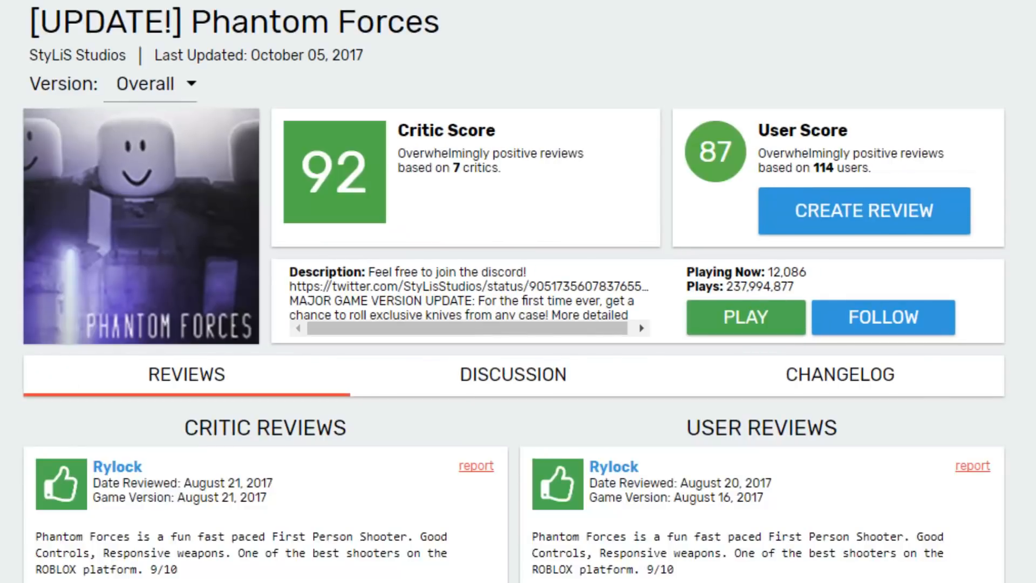
Step: Start and abandon a review, browse the reviews and Discussion, then go to the Fabrick home page
click(862, 211)
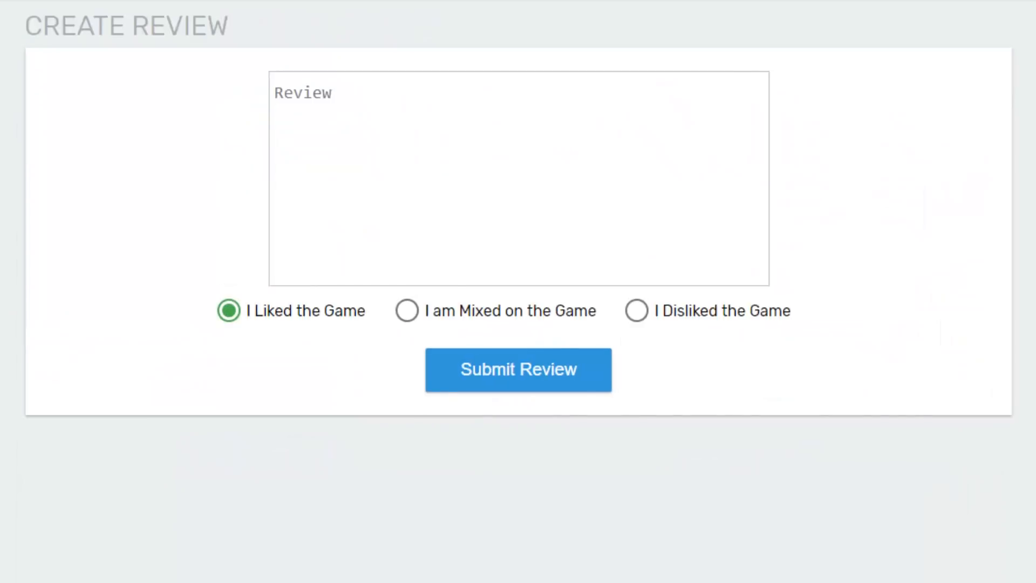
click(518, 369)
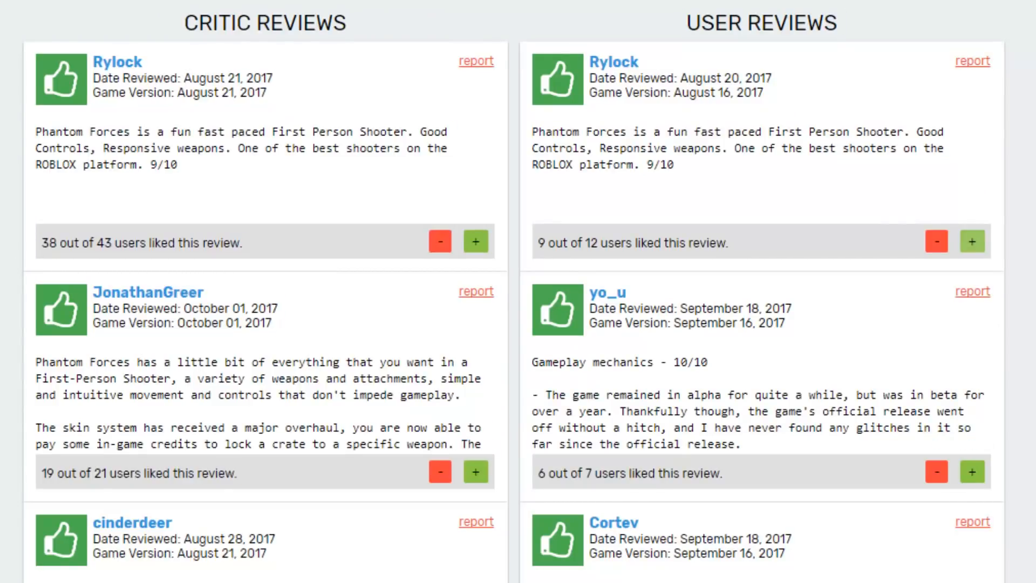
scroll(up, 3)
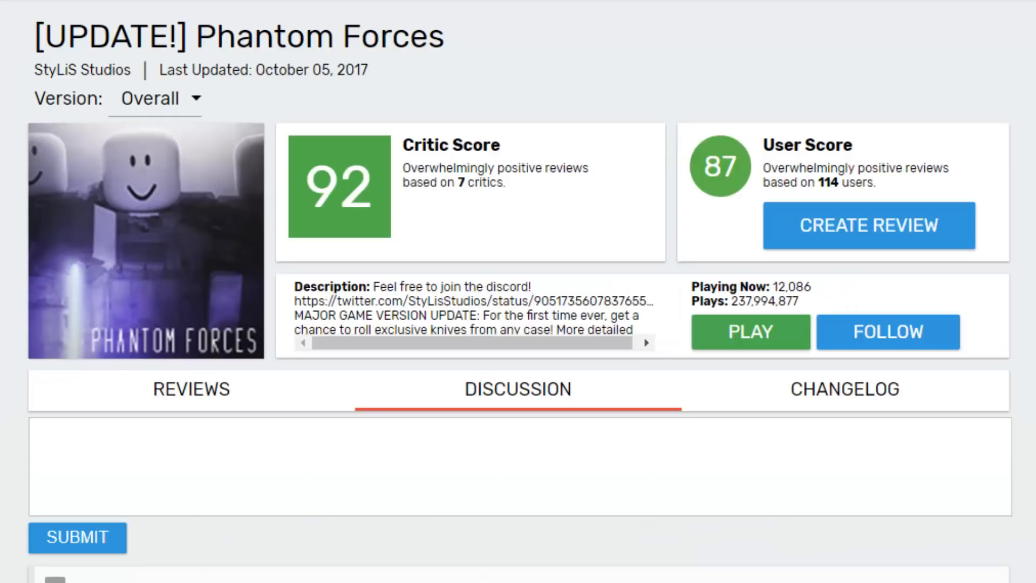
scroll(down, 3)
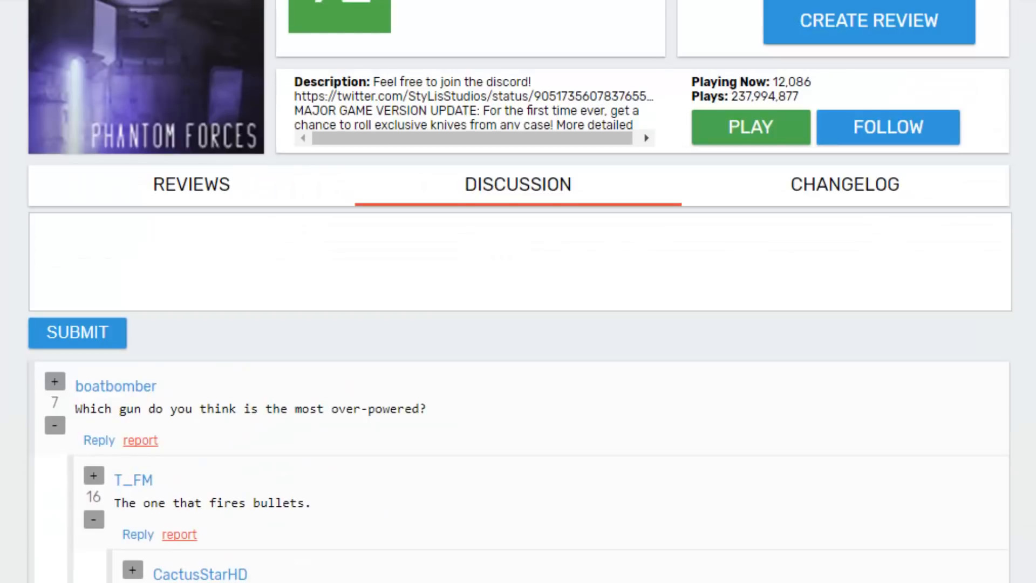
click(844, 183)
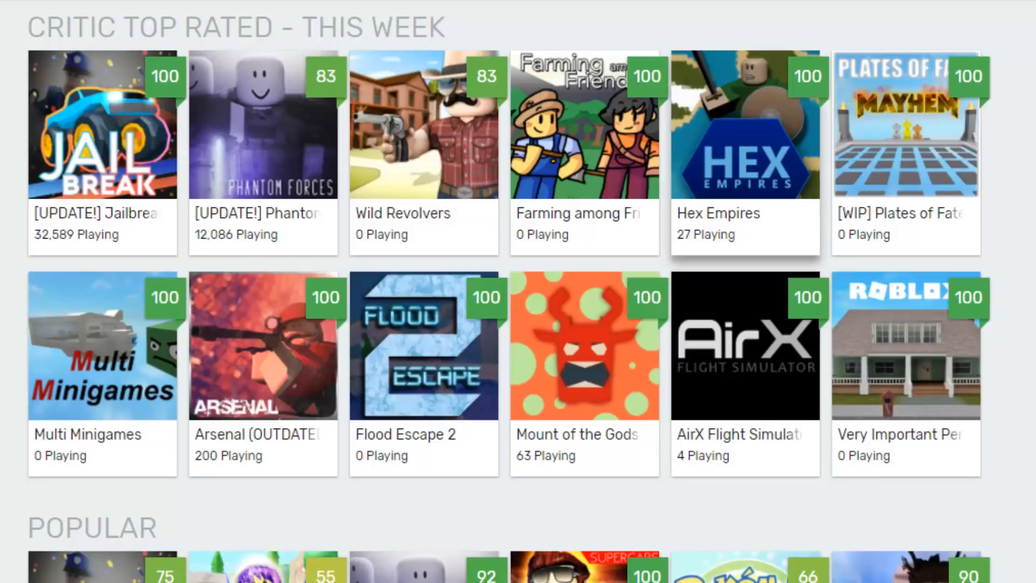
scroll(down, 3)
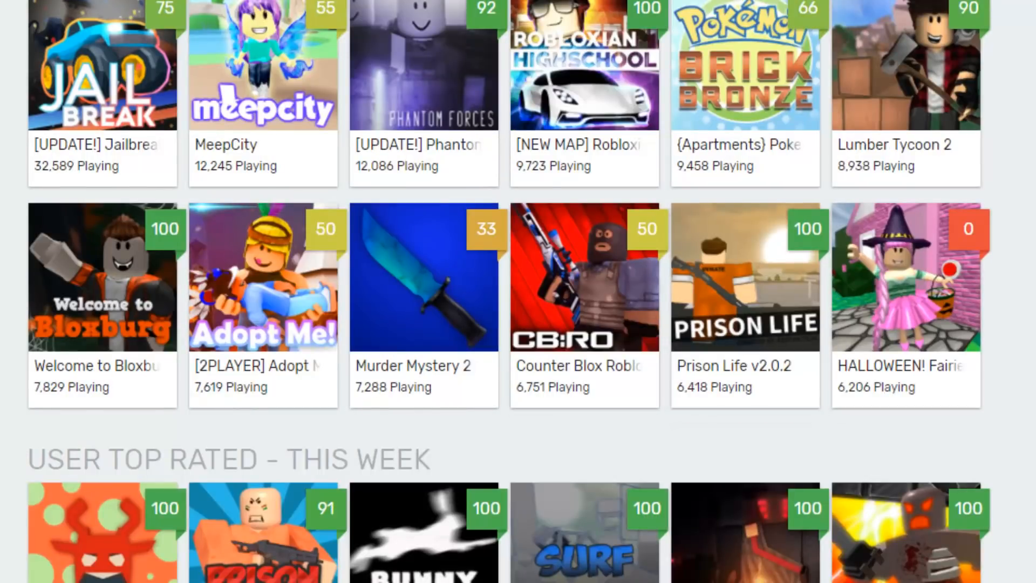
scroll(down, 3)
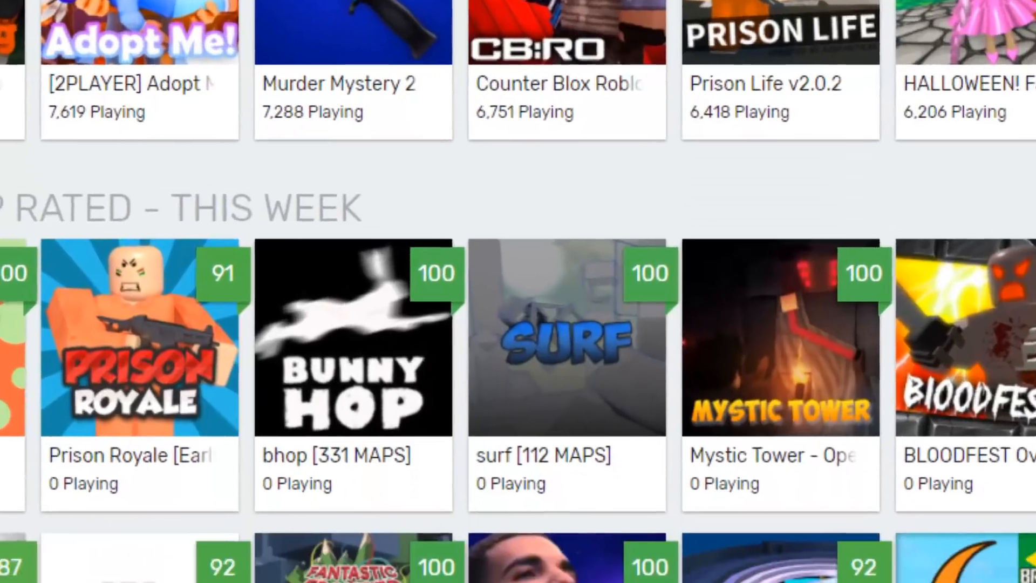
scroll(down, 3)
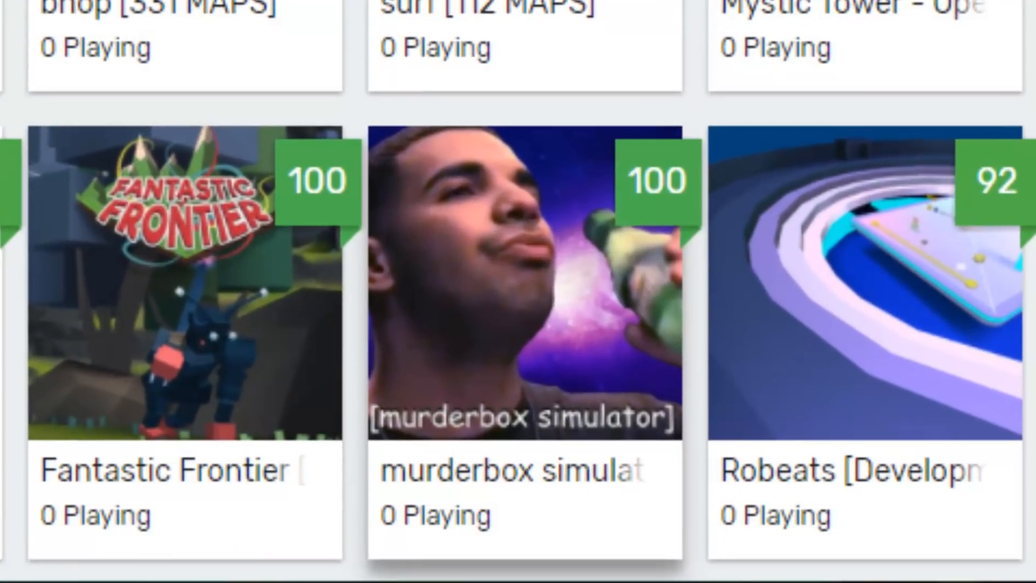
scroll(up, 3)
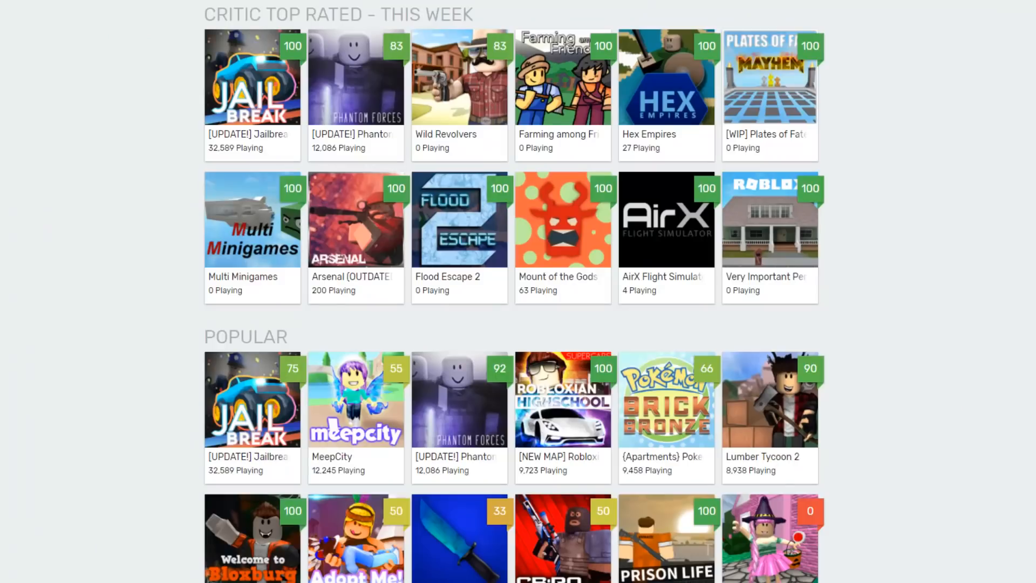